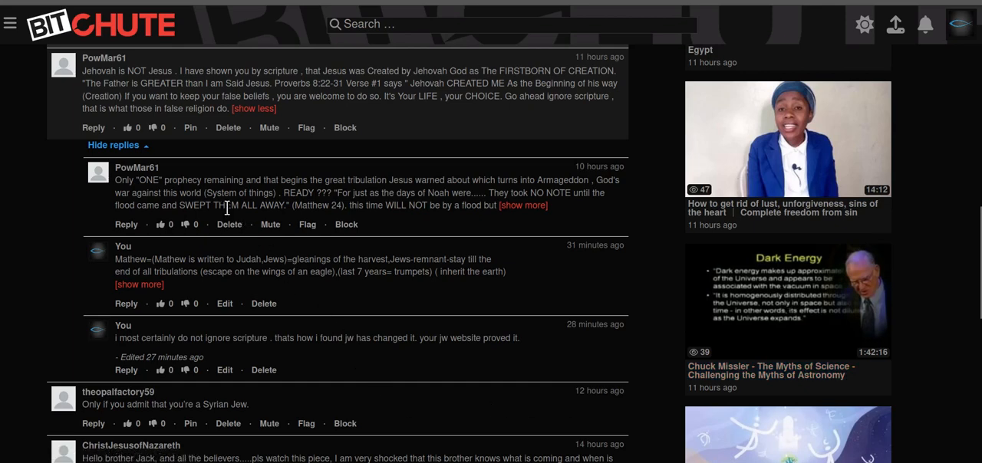
Scroll the BitChute comment thread around the reply citing Proverbs 8:22-31
scroll(up, 3)
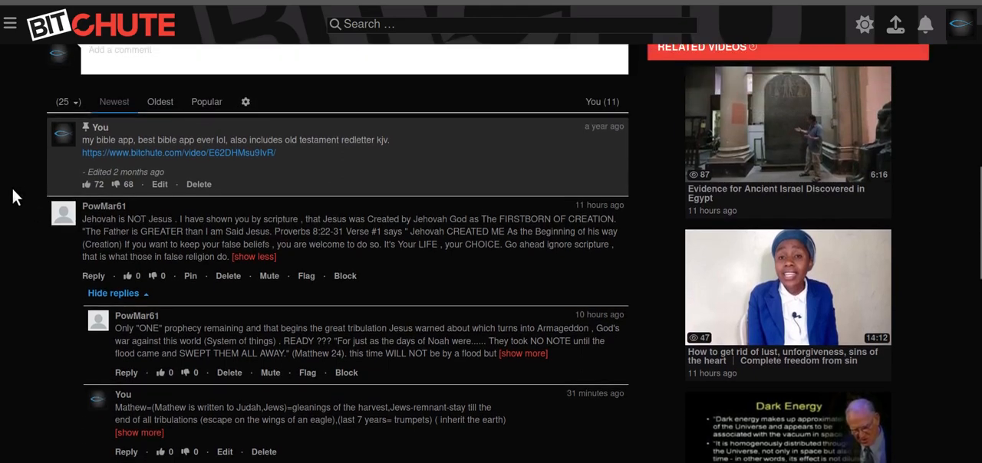
scroll(up, 3)
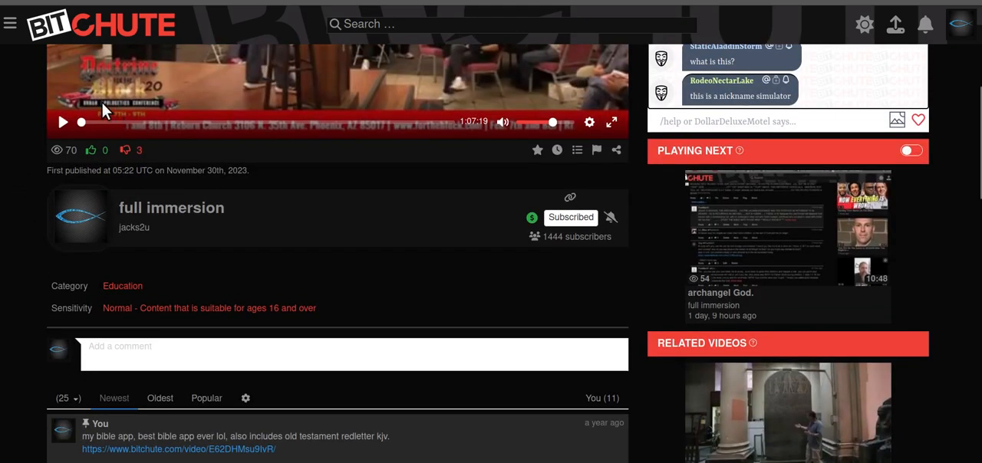
scroll(down, 3)
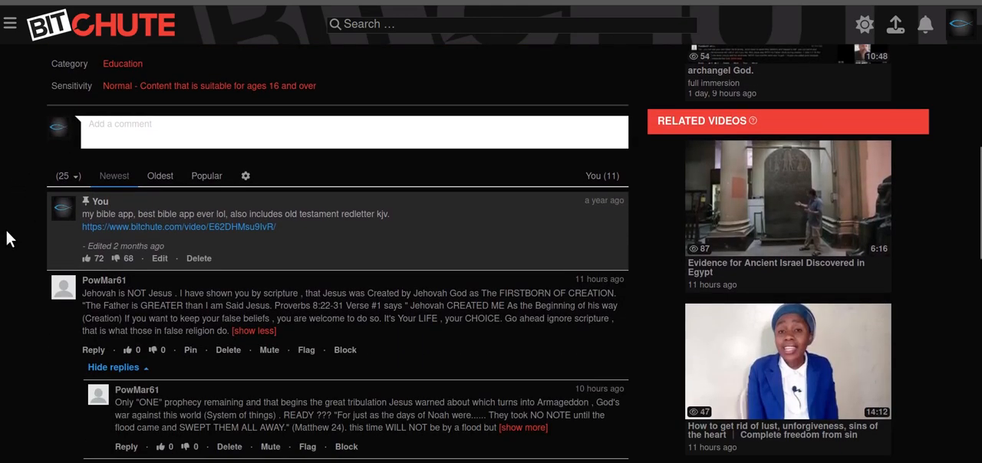
scroll(down, 3)
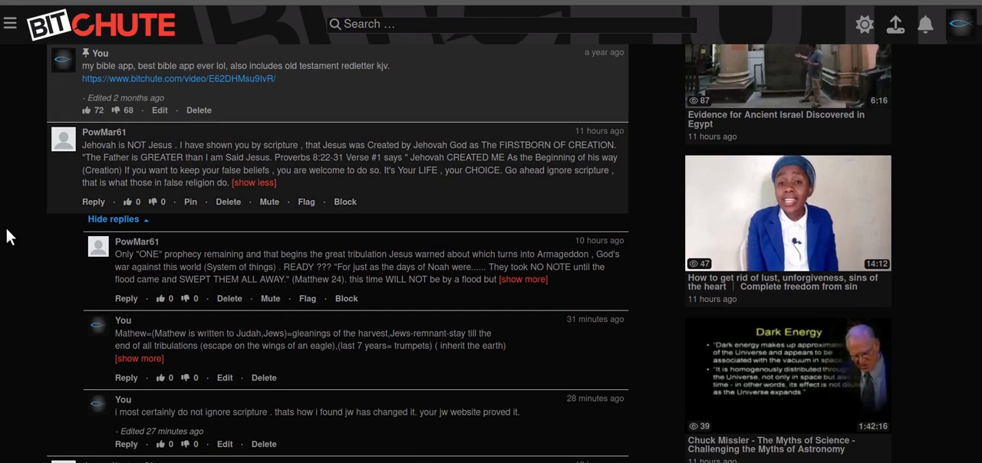
mouse_move(24, 239)
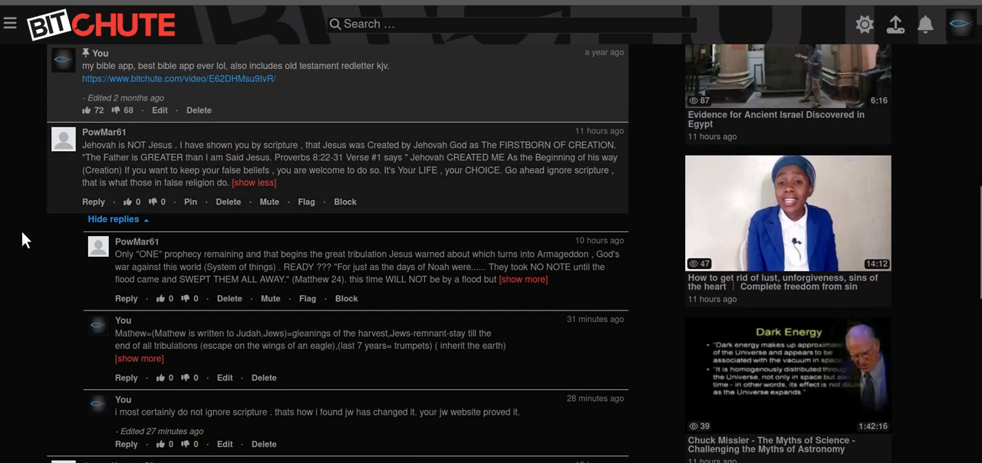
mouse_move(350, 159)
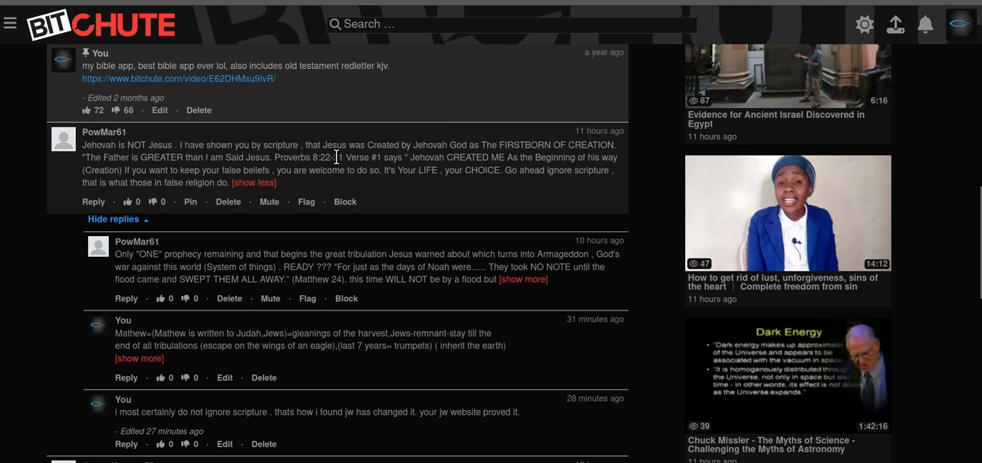
mouse_move(344, 172)
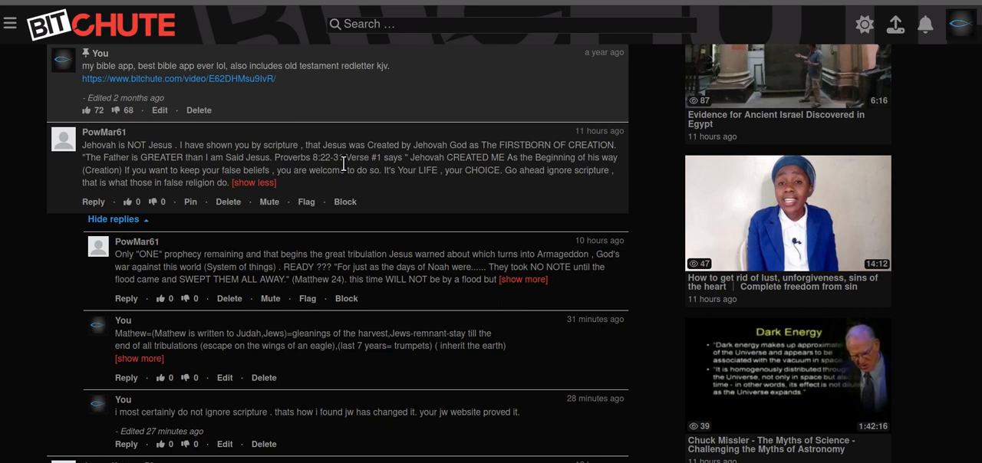
mouse_move(577, 194)
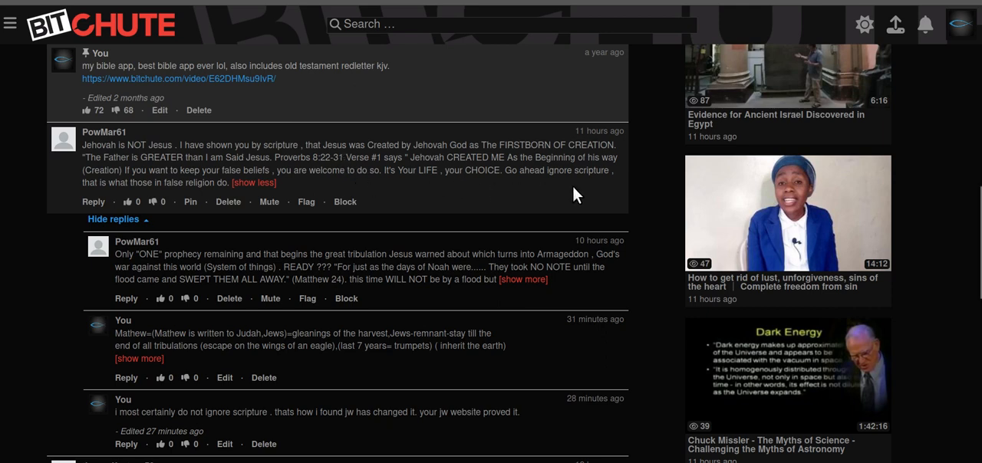
mouse_move(107, 188)
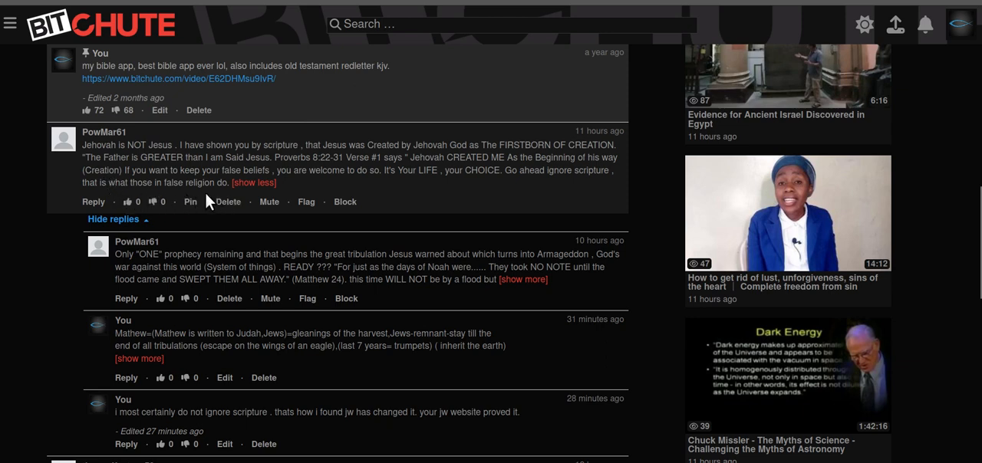
mouse_move(130, 198)
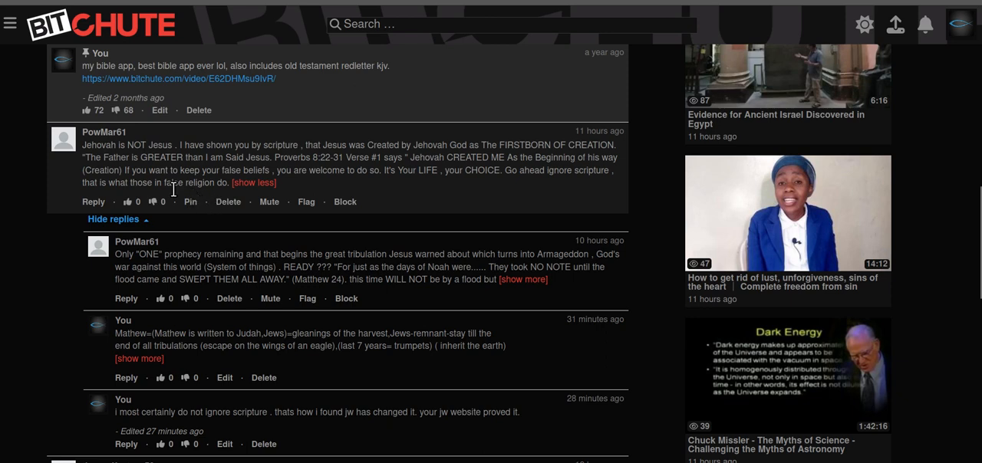
mouse_move(399, 214)
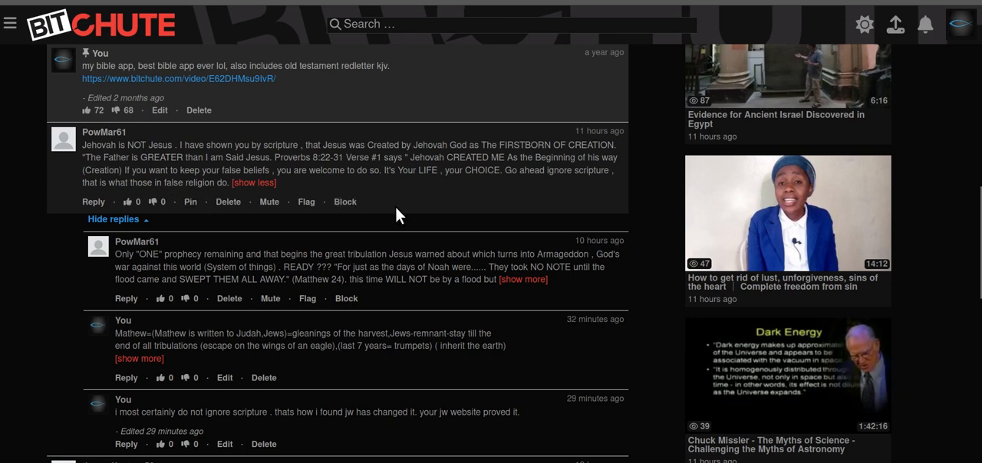
mouse_move(405, 213)
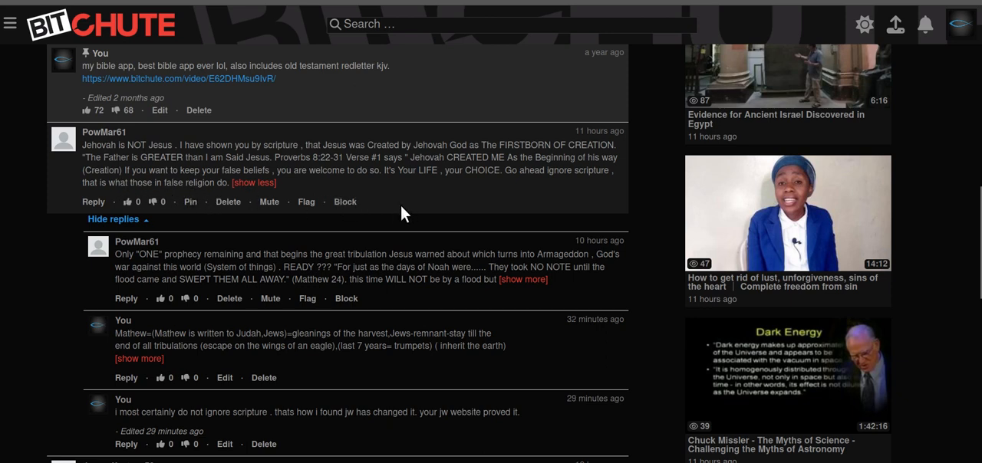
mouse_move(408, 189)
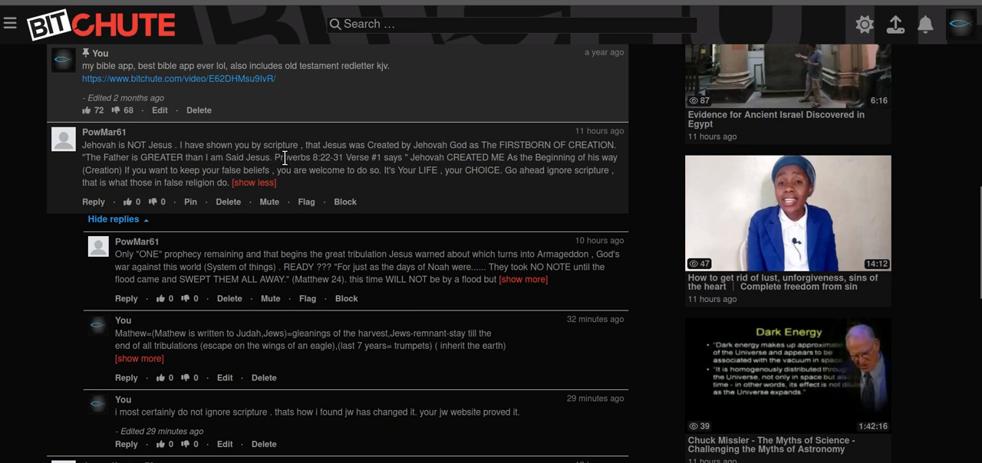
mouse_move(457, 161)
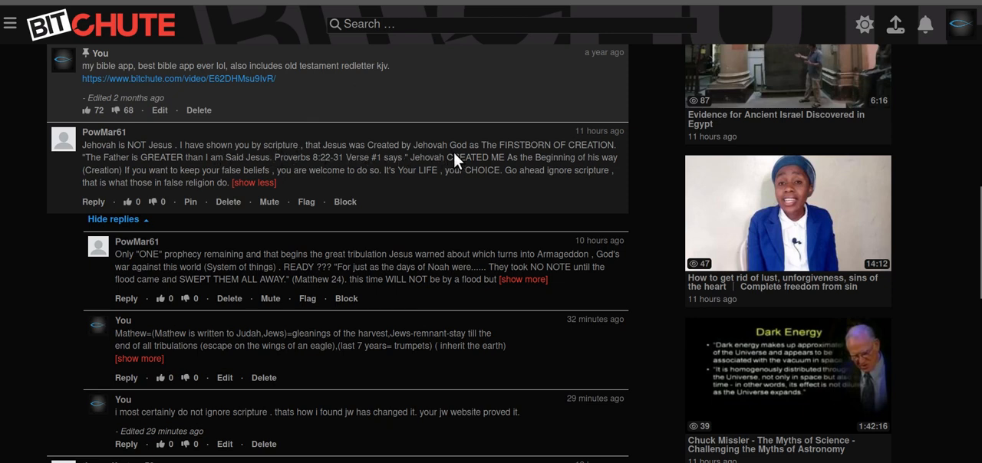
mouse_move(580, 170)
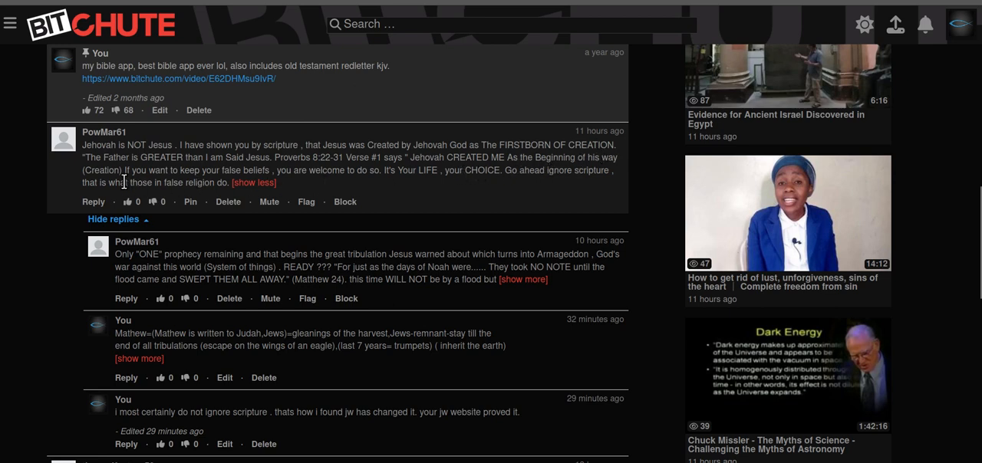
mouse_move(92, 156)
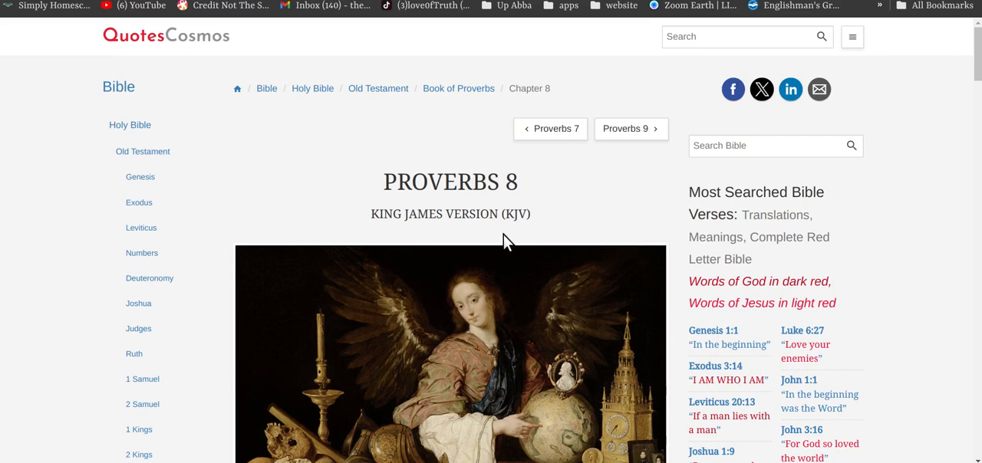
mouse_move(629, 232)
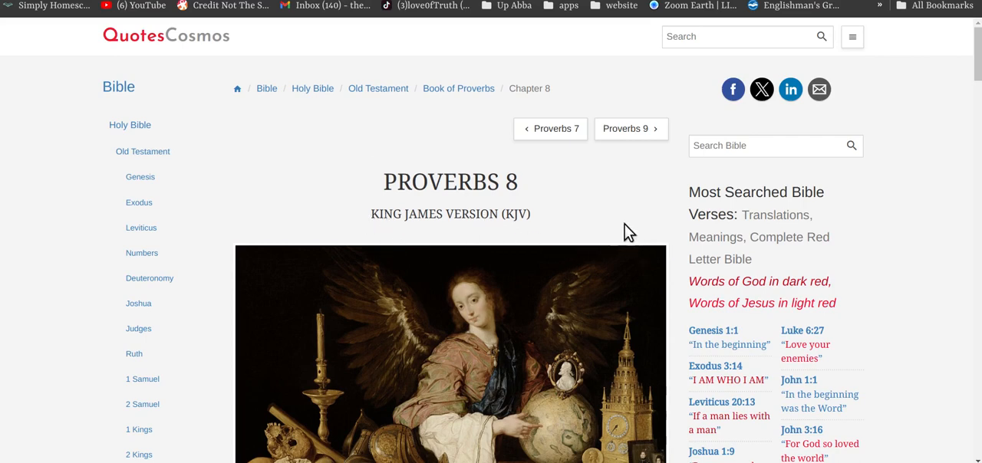
Scroll the QuotesCosmos Proverbs 8 page down to the KJV chapter verses 1-8
scroll(down, 3)
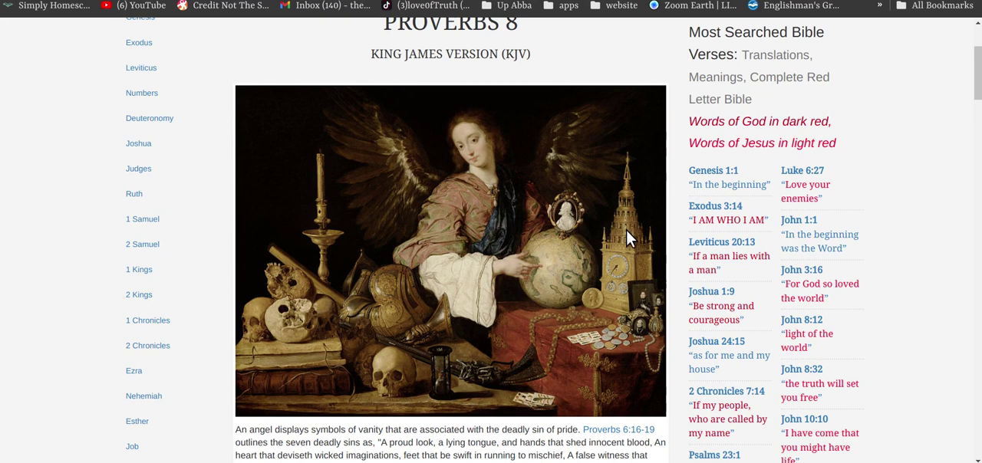
mouse_move(641, 335)
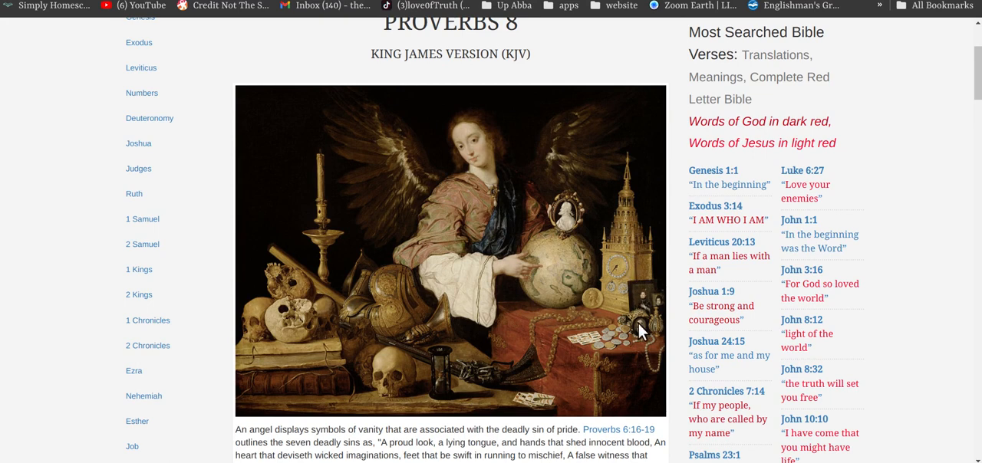
mouse_move(662, 275)
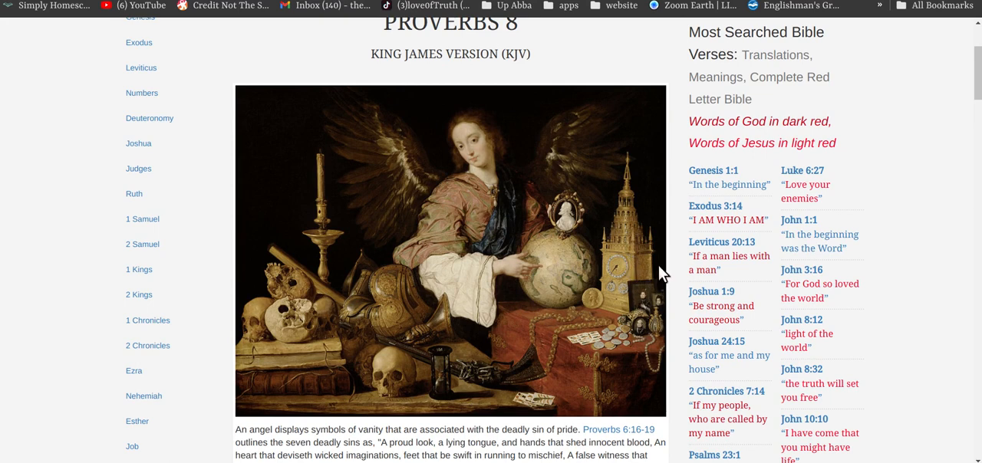
mouse_move(672, 258)
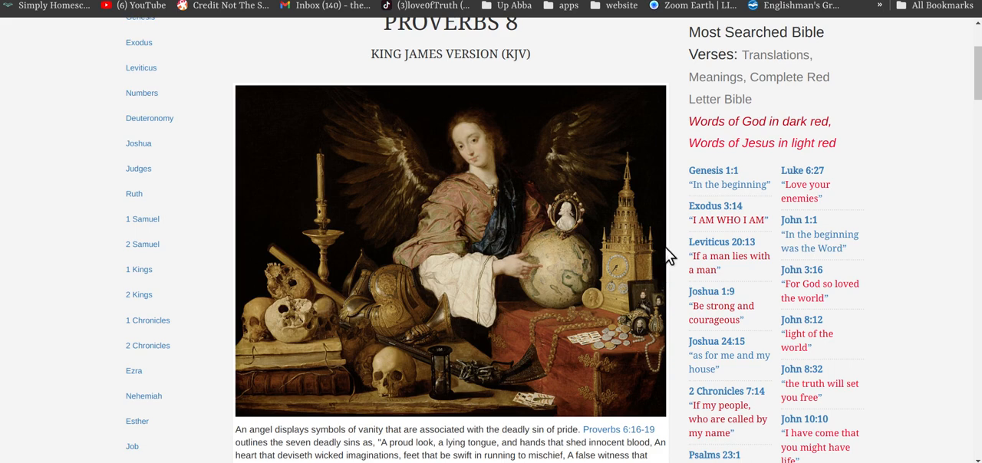
scroll(up, 3)
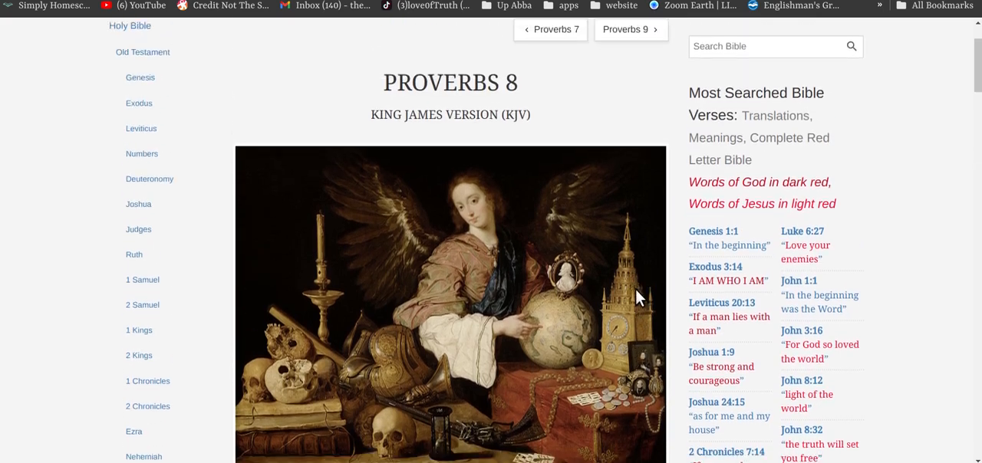
scroll(down, 3)
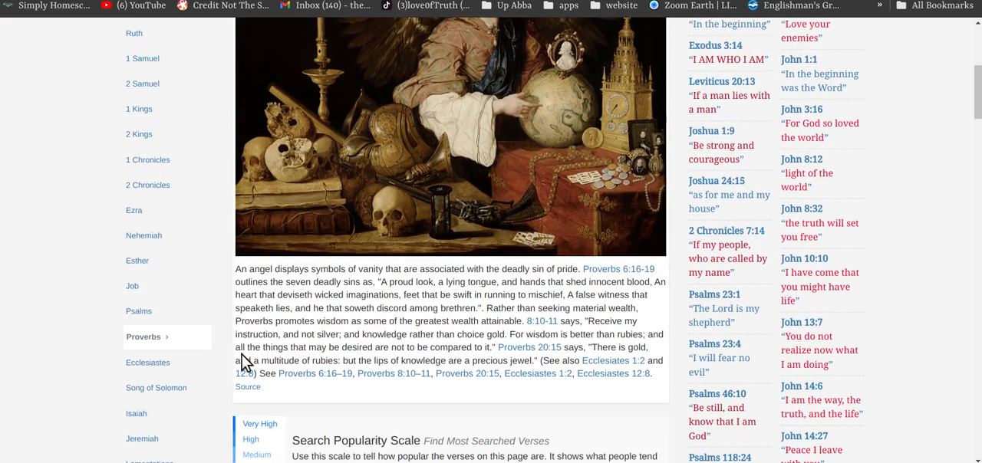
scroll(down, 3)
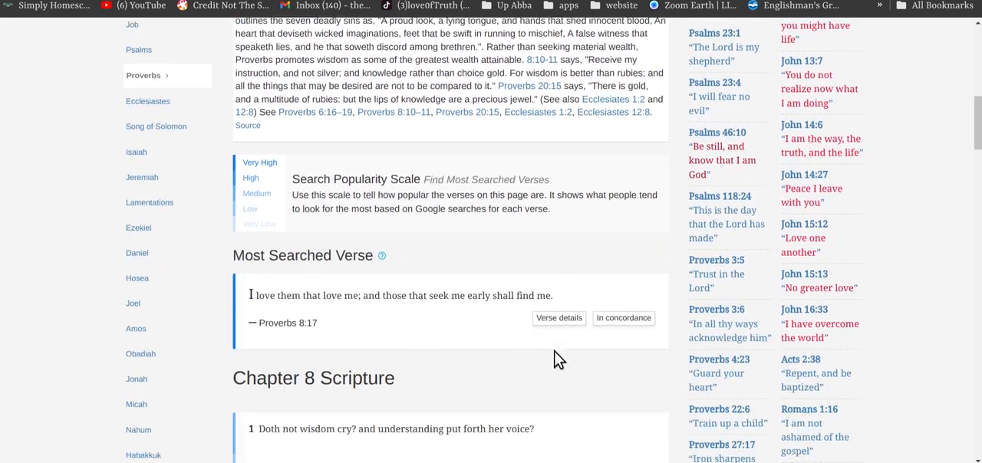
scroll(down, 3)
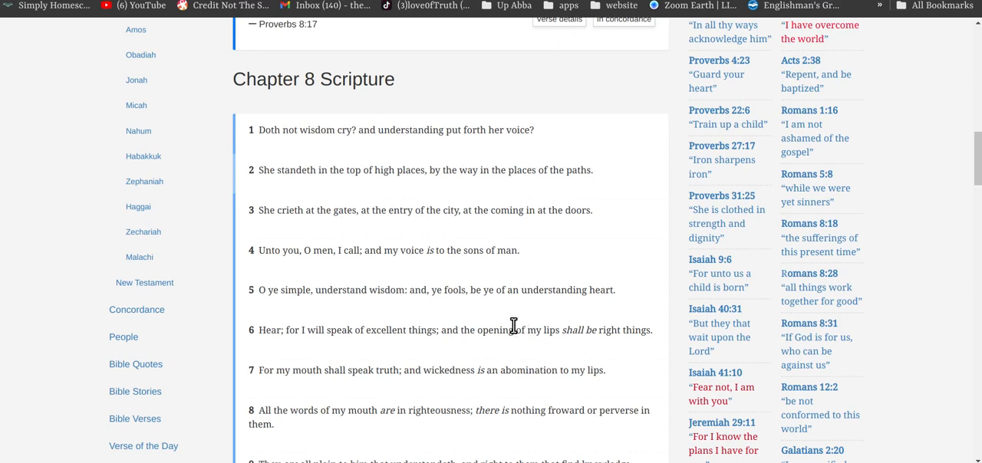
scroll(down, 3)
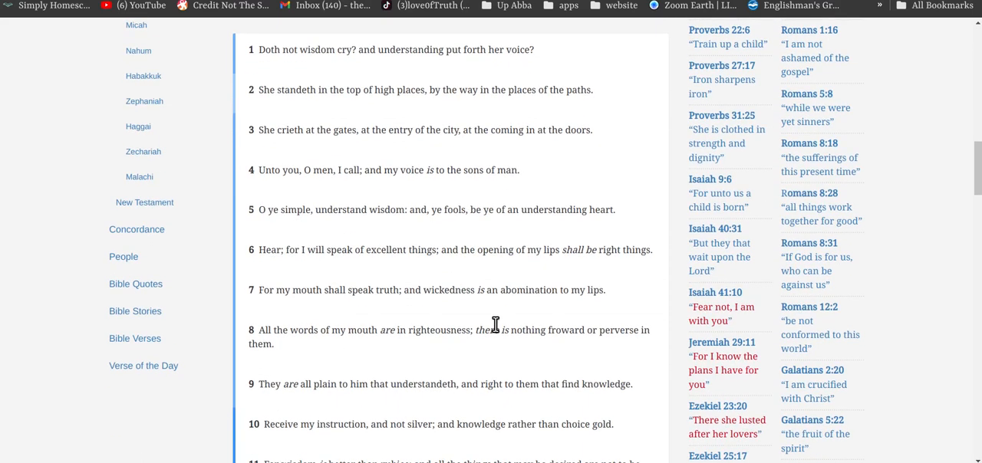
scroll(down, 3)
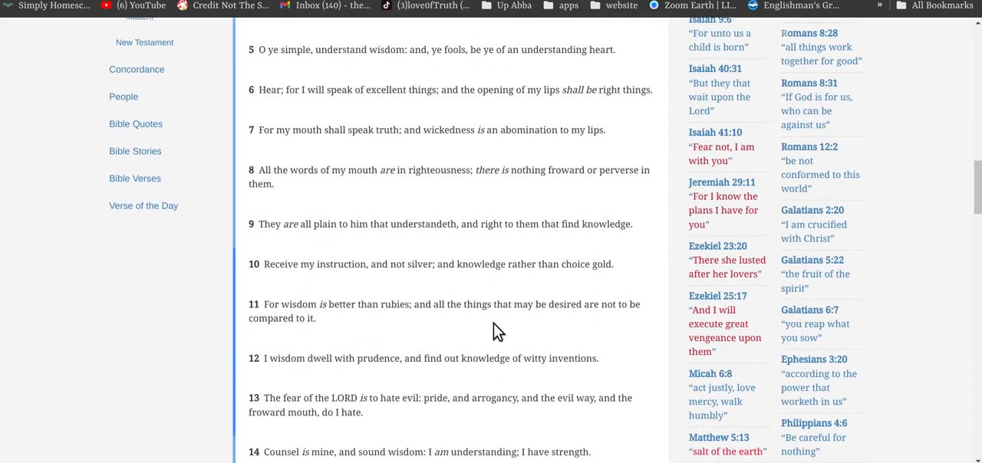
scroll(down, 3)
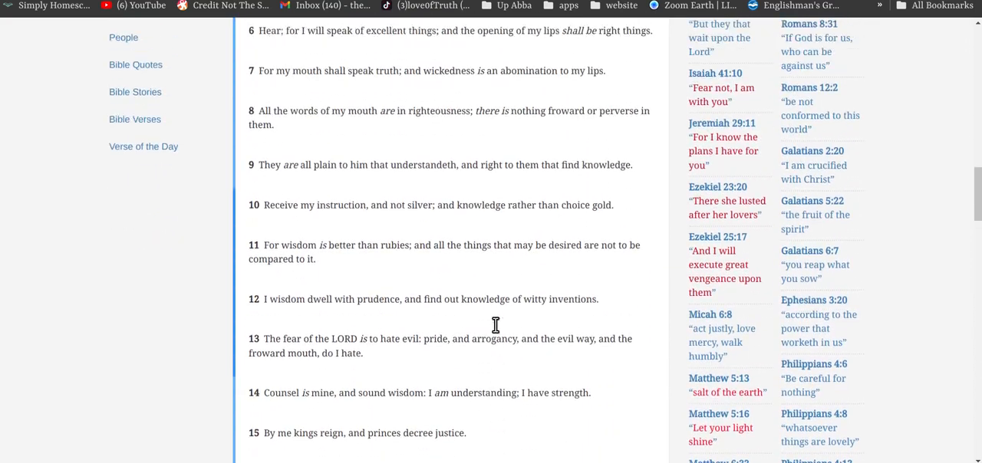
scroll(up, 3)
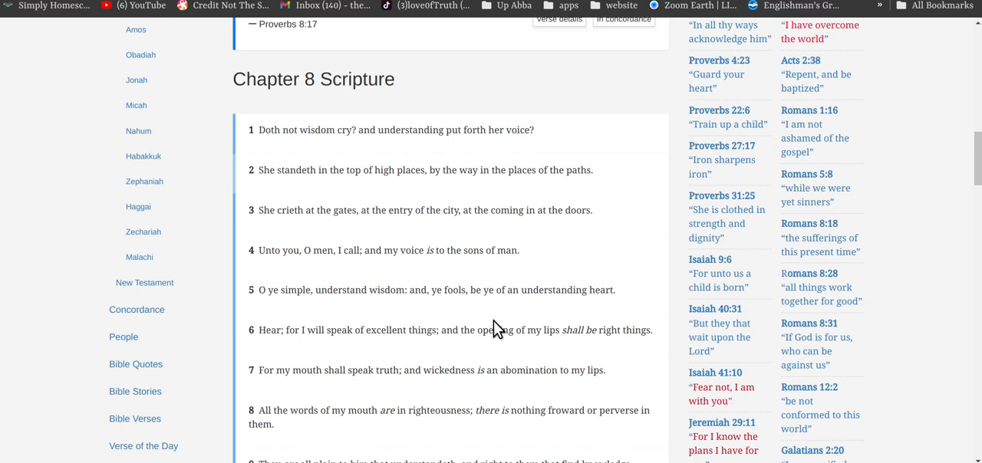
mouse_move(268, 188)
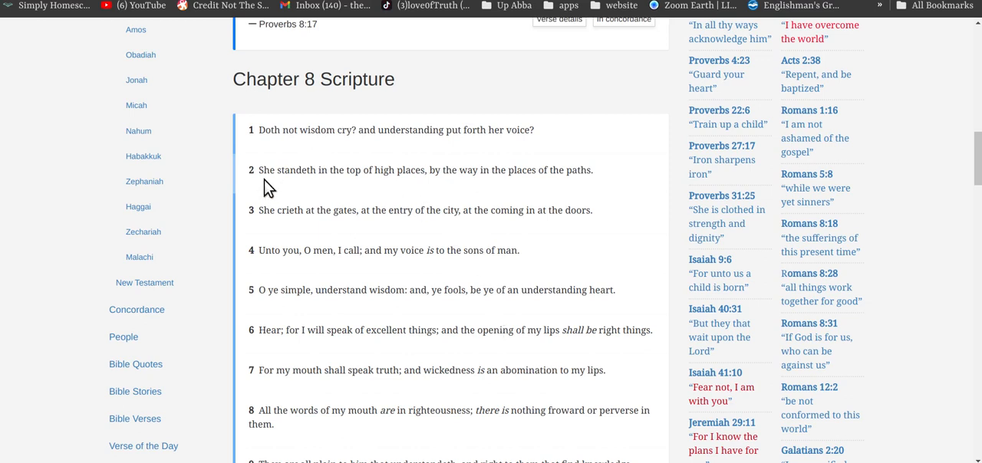
mouse_move(408, 232)
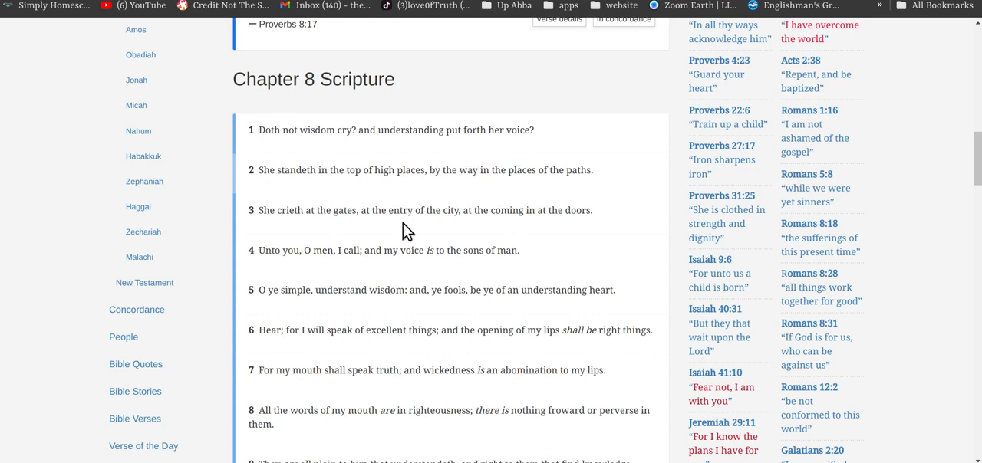
mouse_move(411, 215)
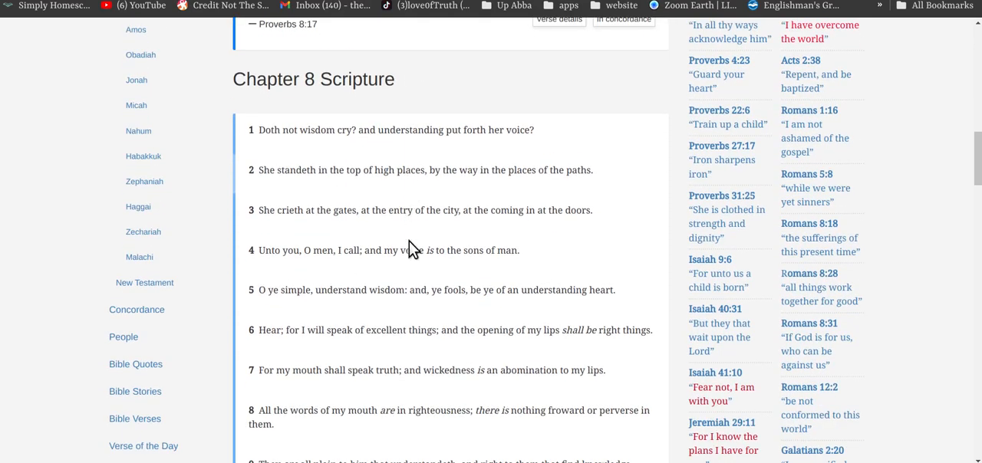
mouse_move(385, 279)
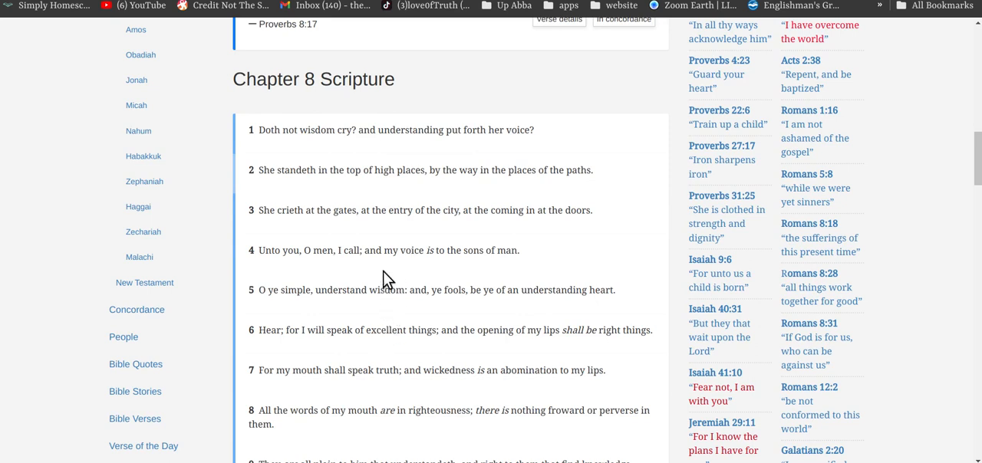
mouse_move(476, 249)
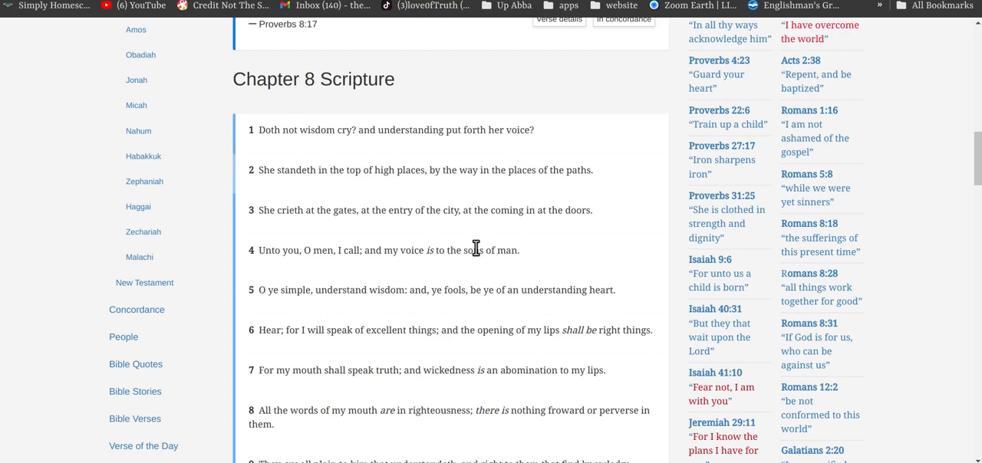
scroll(down, 3)
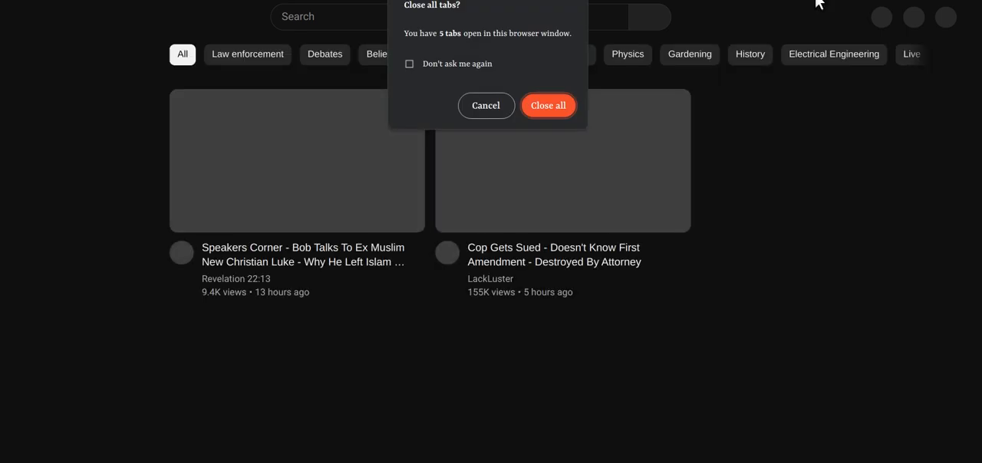
Confirm Close all to shut the window with the five open tabs
click(547, 105)
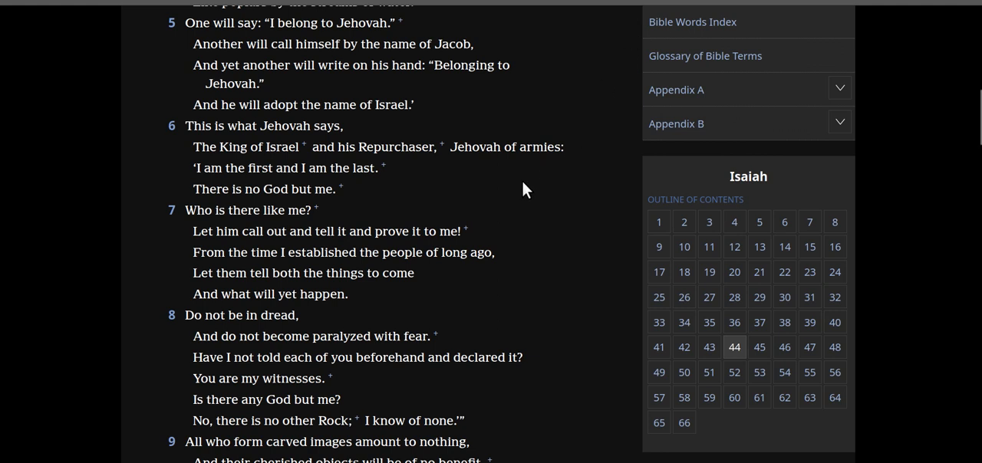
mouse_move(513, 234)
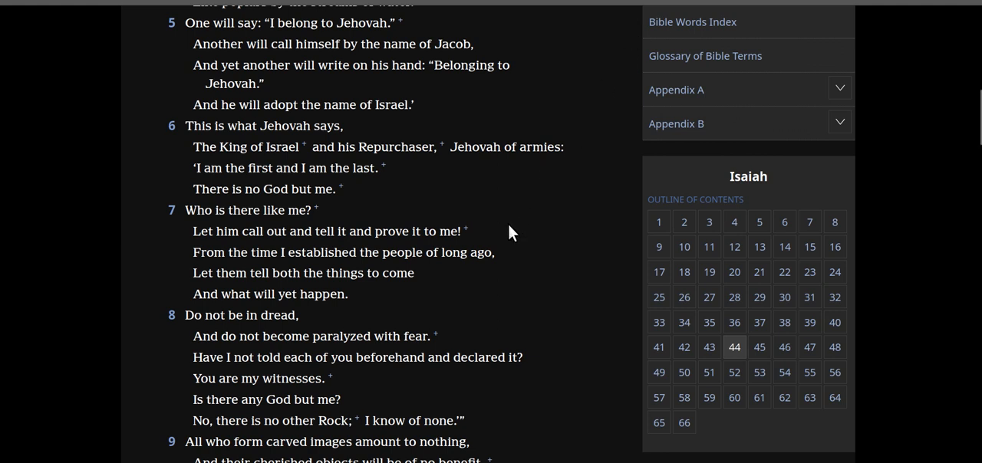
mouse_move(330, 273)
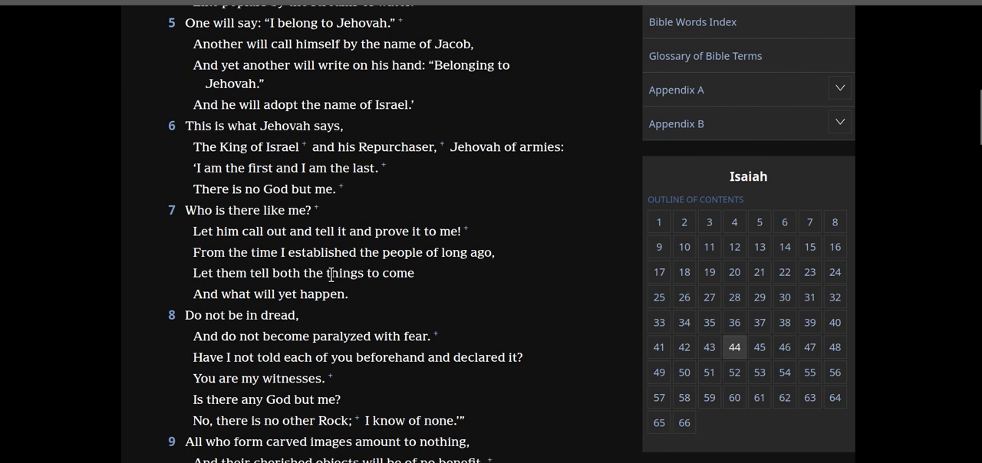
mouse_move(277, 145)
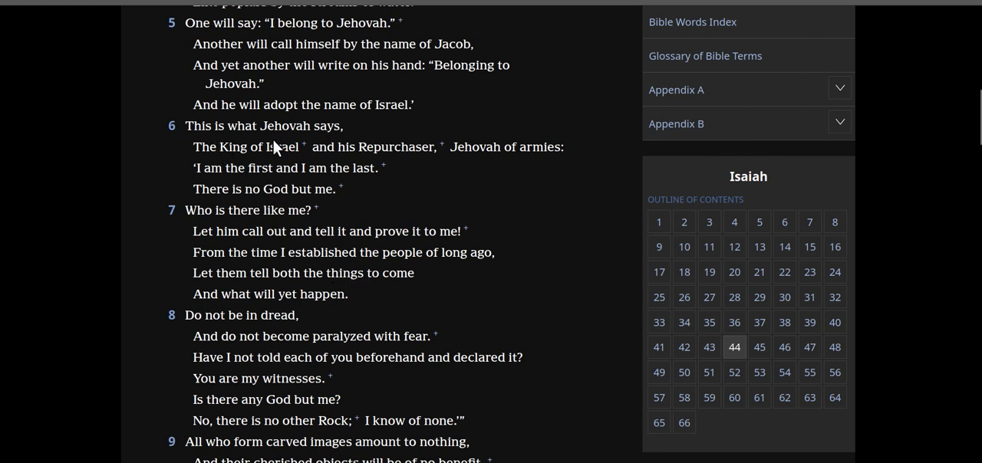
mouse_move(344, 166)
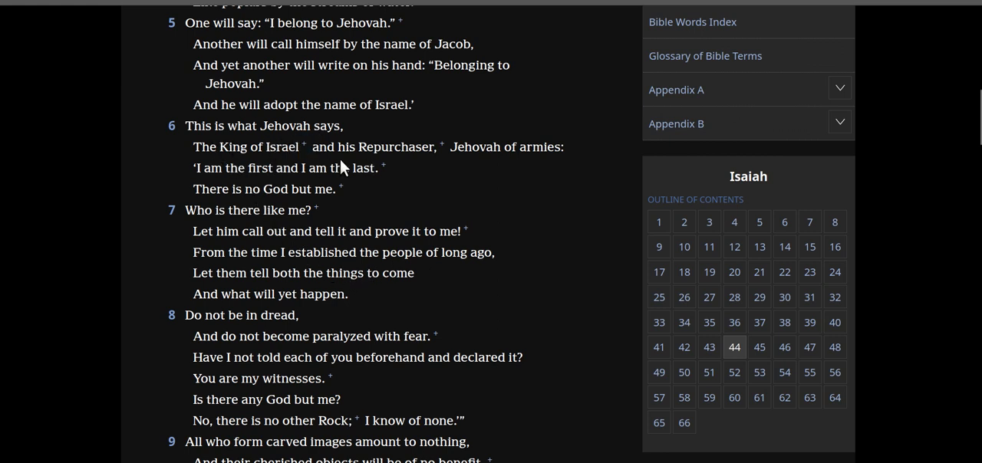
mouse_move(423, 172)
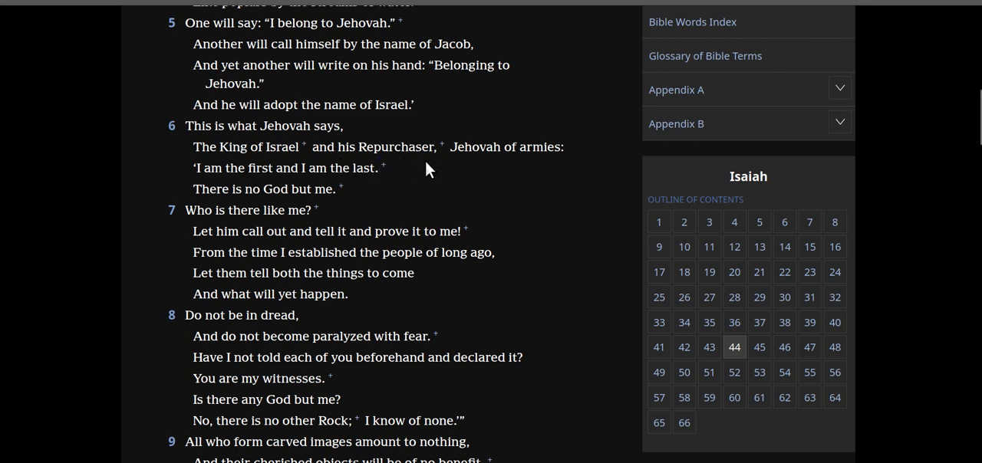
mouse_move(393, 172)
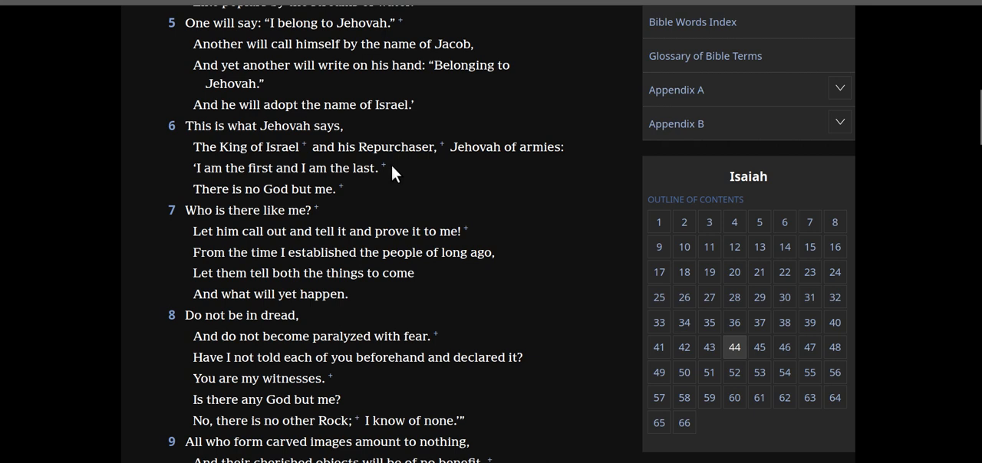
mouse_move(553, 171)
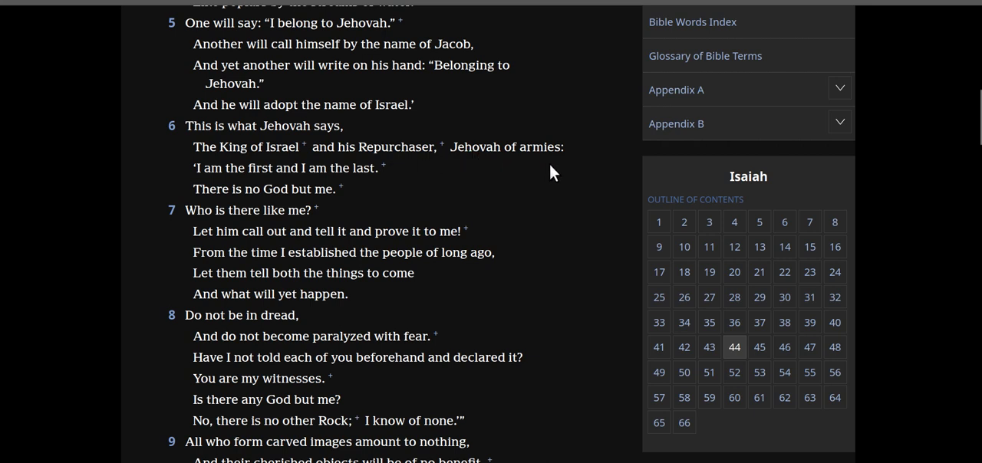
mouse_move(459, 184)
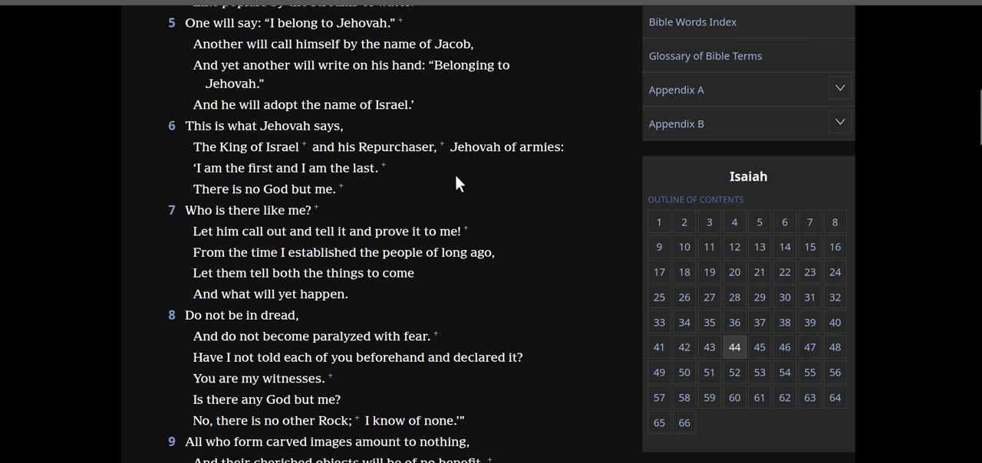
mouse_move(288, 184)
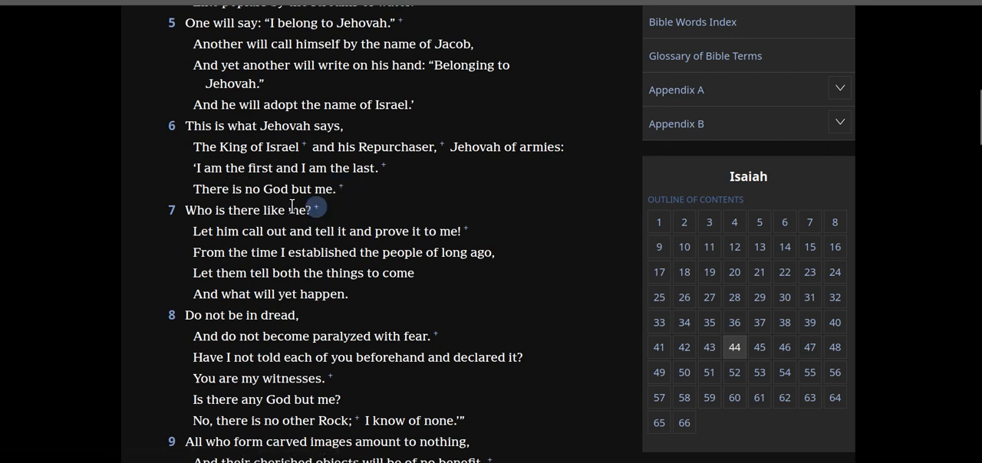
mouse_move(391, 181)
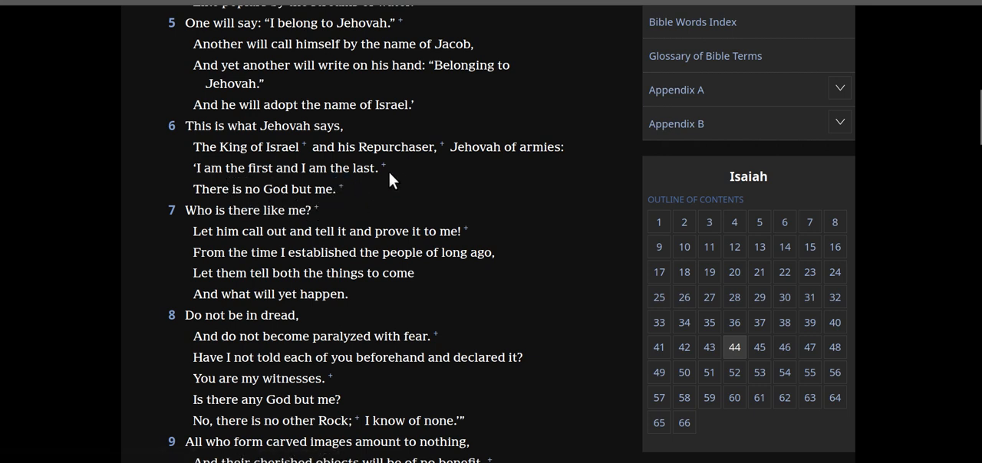
mouse_move(191, 198)
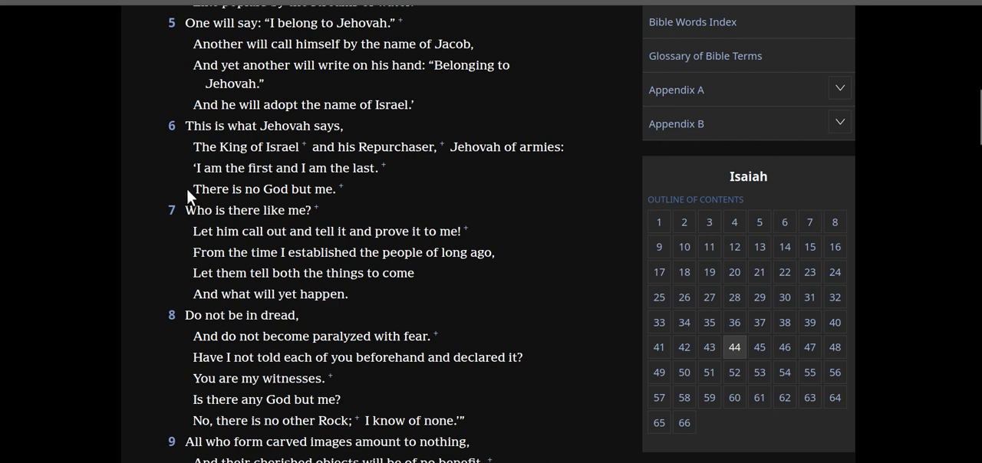
mouse_move(270, 196)
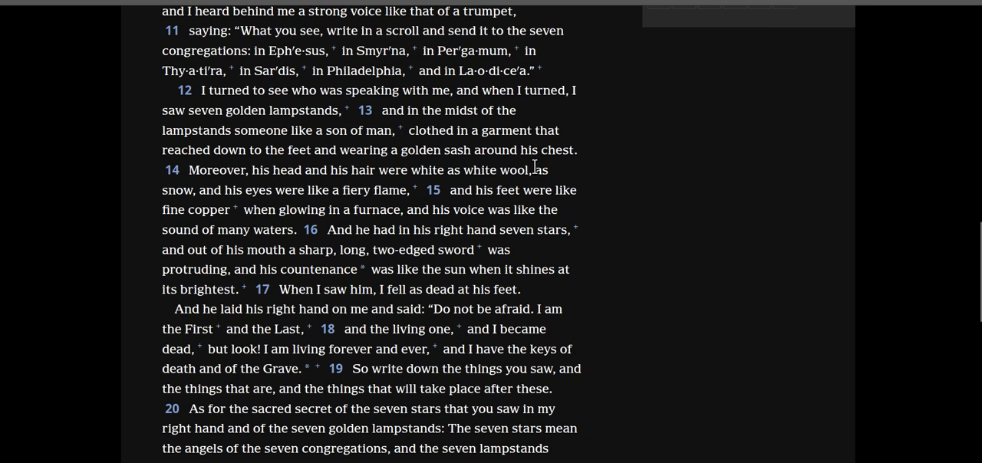
mouse_move(427, 208)
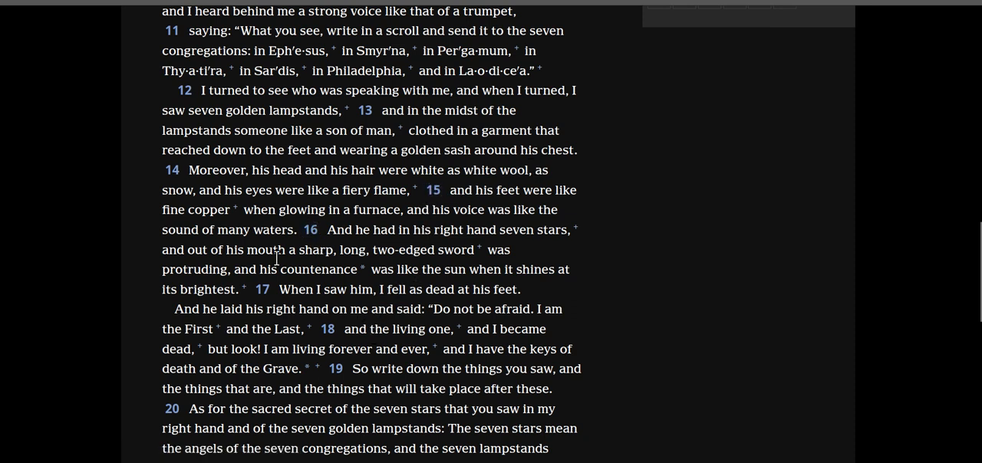
mouse_move(344, 272)
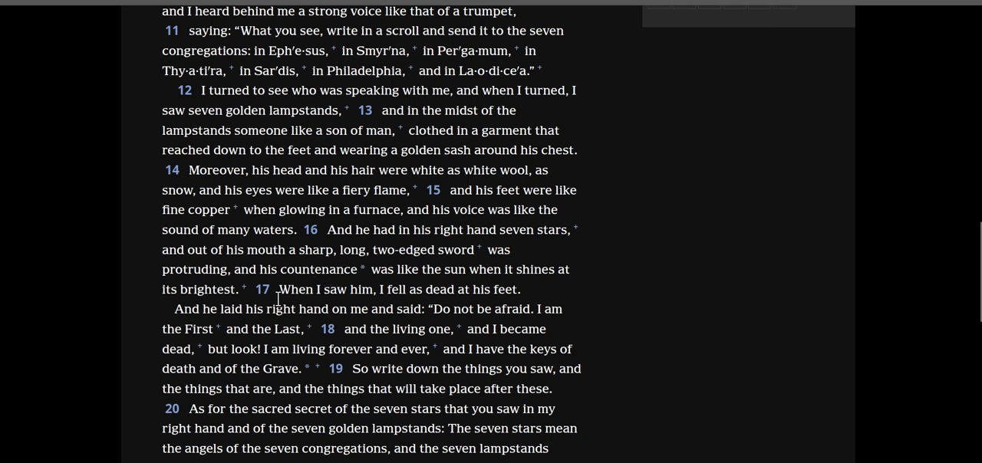
mouse_move(365, 295)
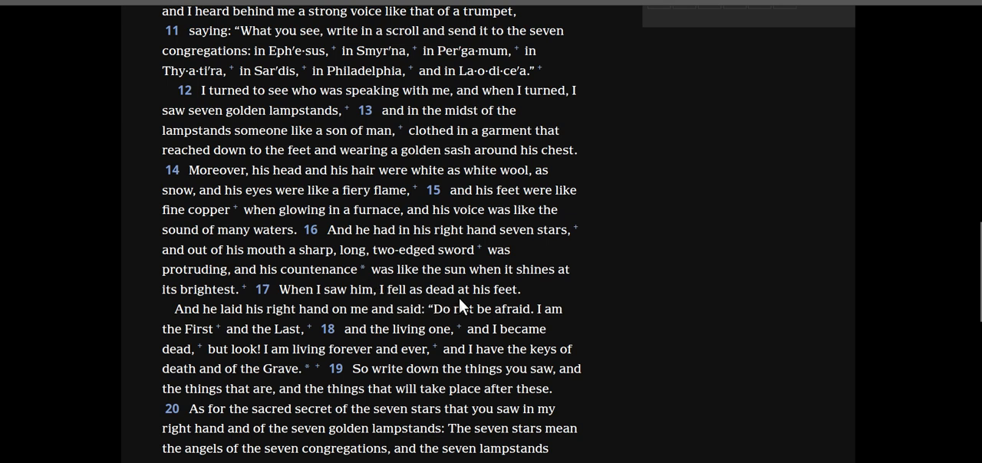
mouse_move(261, 315)
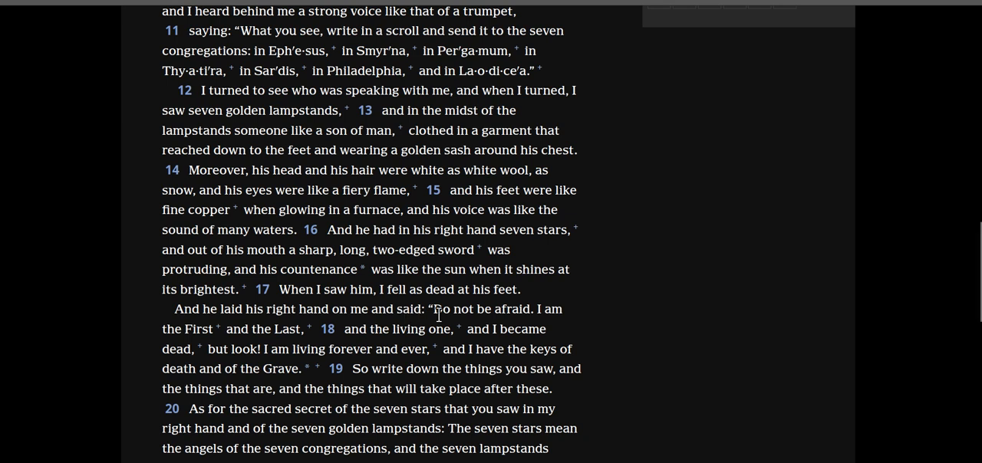
mouse_move(237, 331)
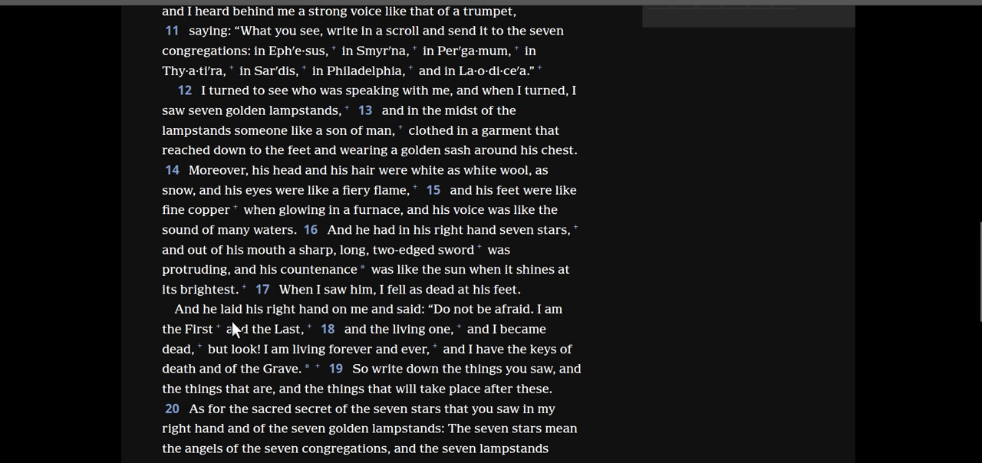
mouse_move(298, 338)
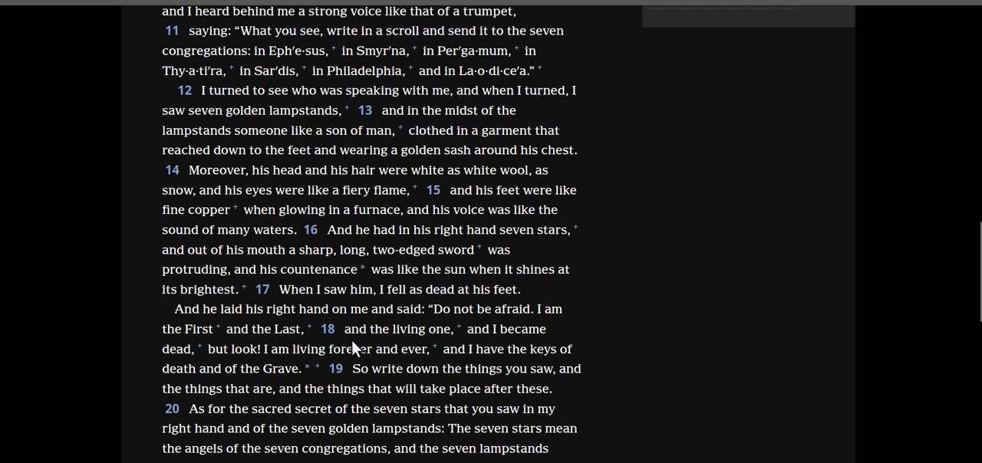
mouse_move(411, 347)
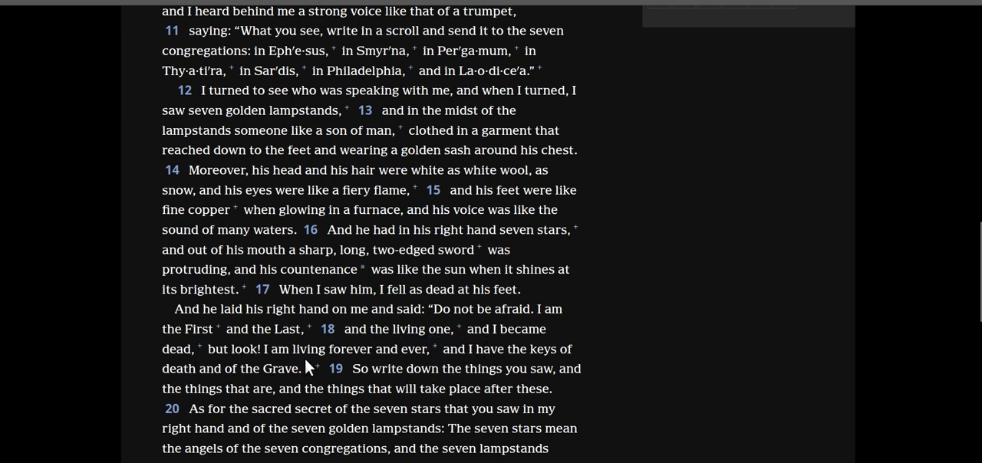
mouse_move(411, 365)
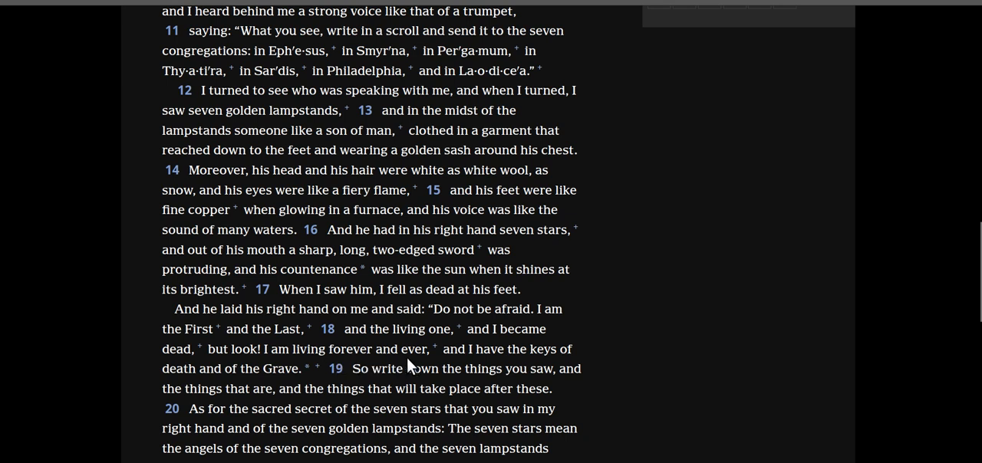
mouse_move(183, 374)
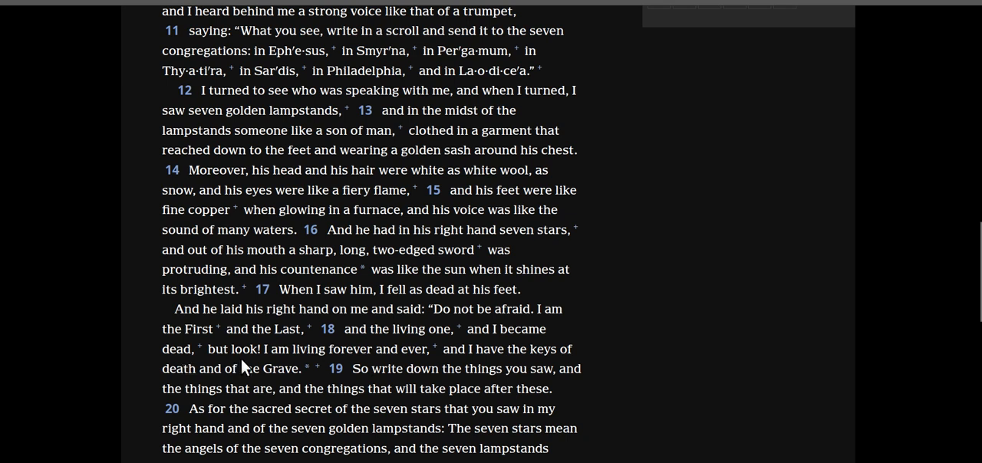
mouse_move(347, 350)
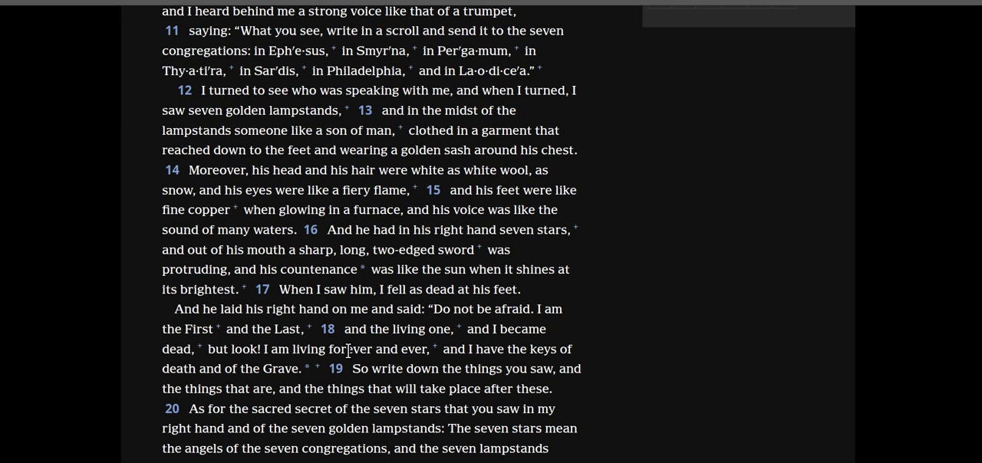
mouse_move(516, 258)
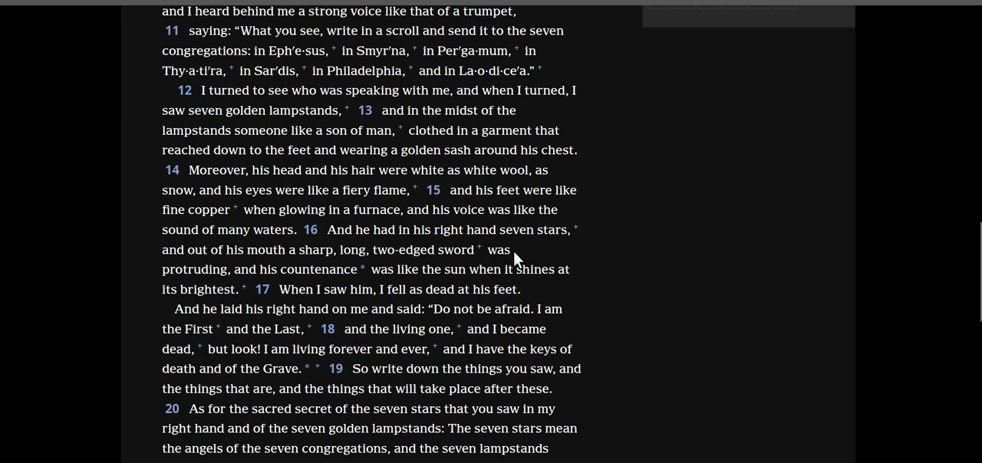
mouse_move(350, 290)
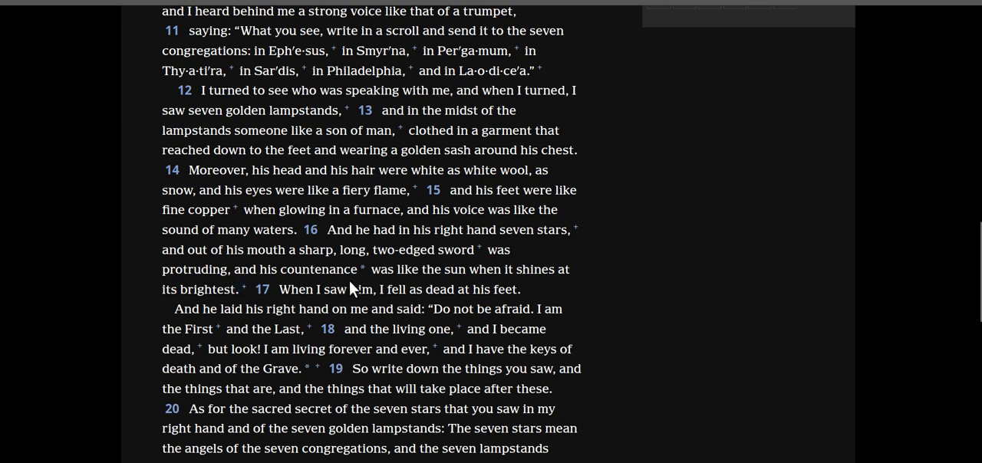
mouse_move(601, 261)
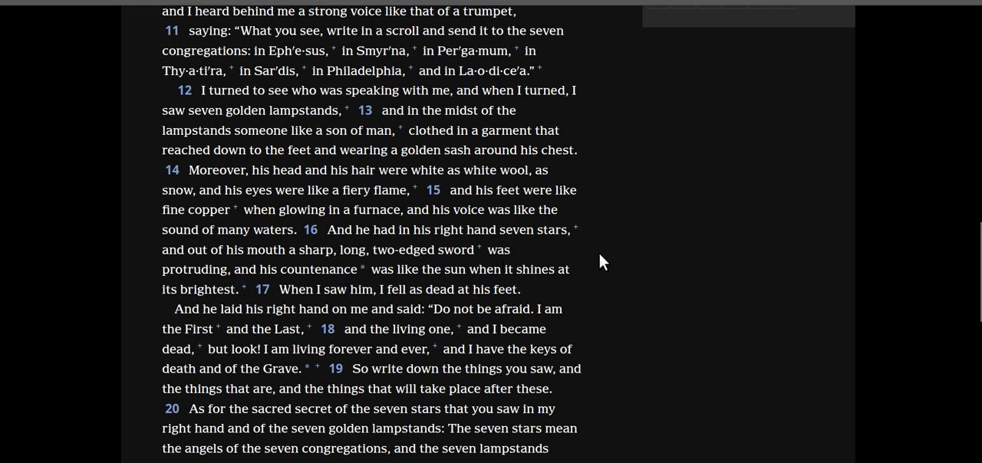
mouse_move(574, 228)
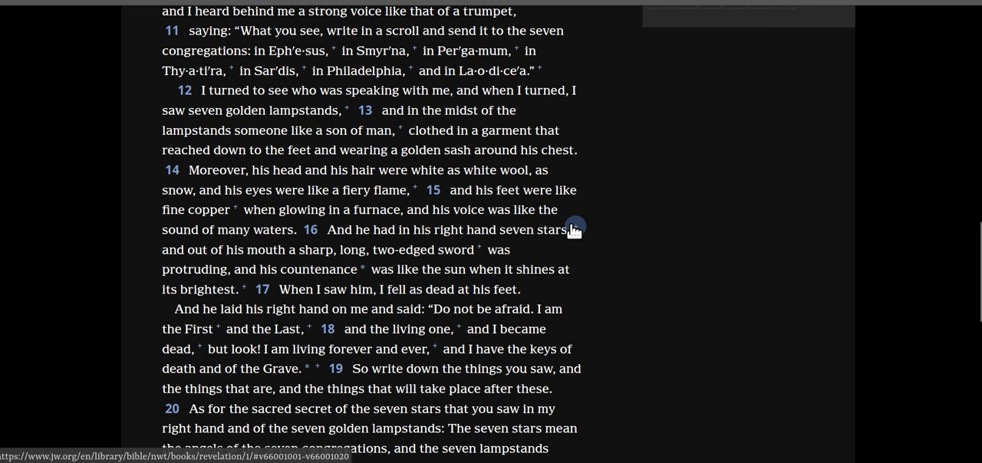
mouse_move(650, 249)
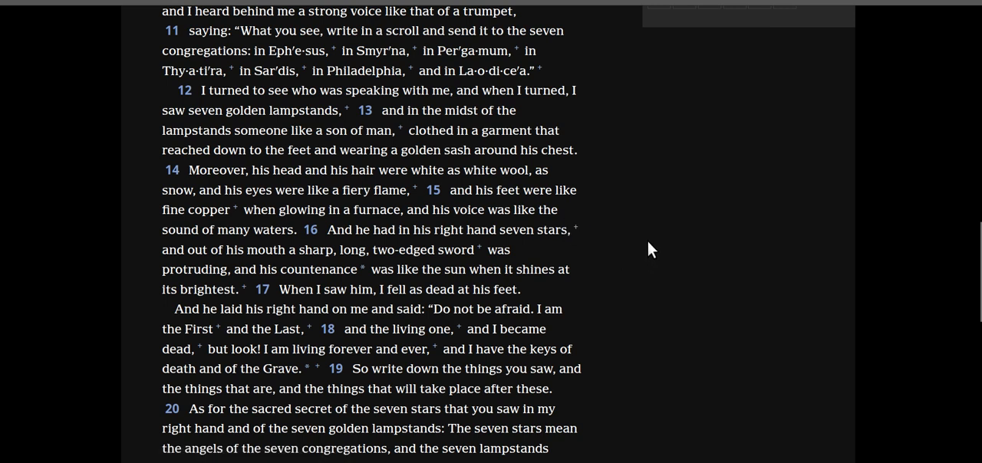
mouse_move(729, 106)
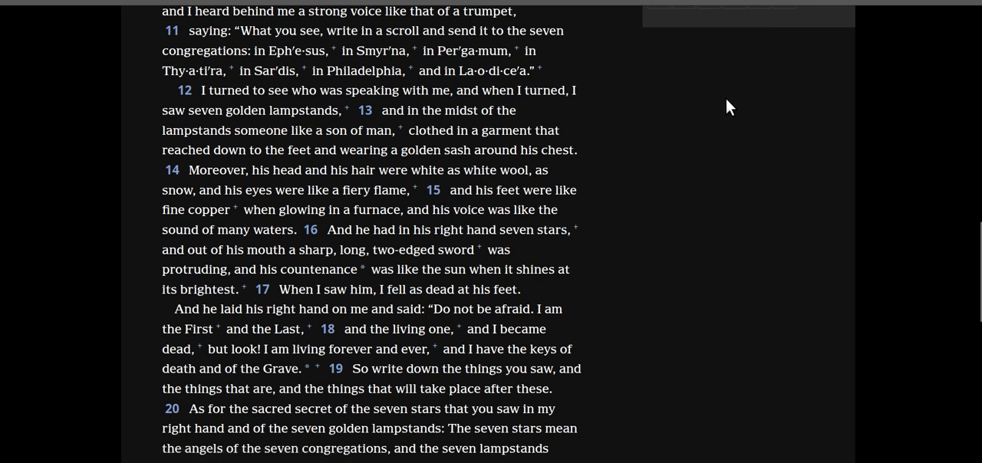
mouse_move(805, 92)
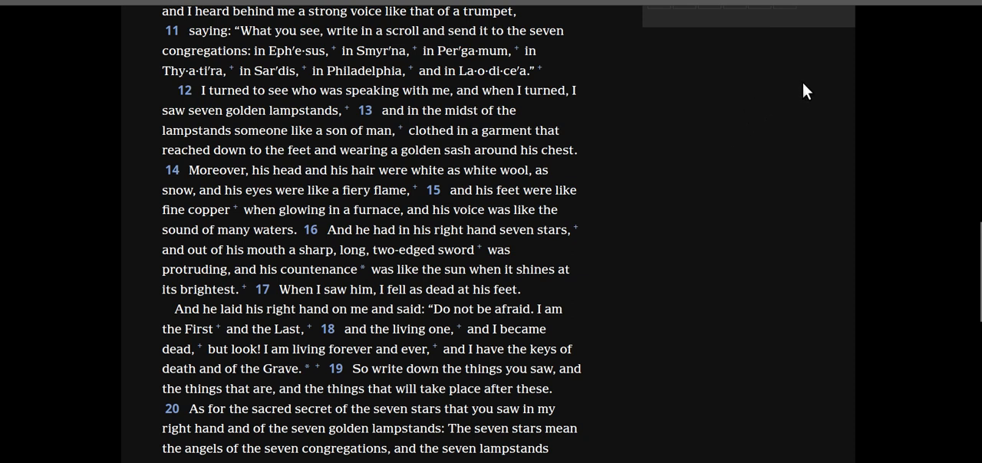
mouse_move(807, 29)
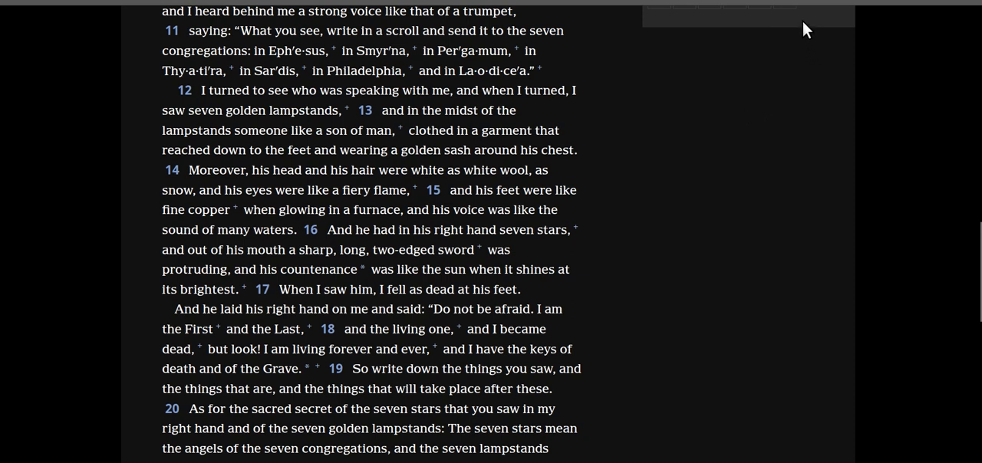
mouse_move(454, 10)
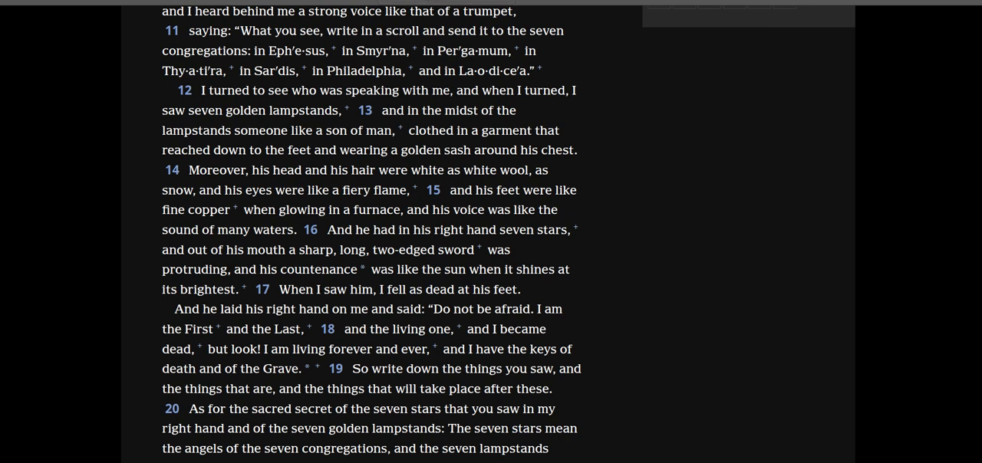
mouse_move(560, 90)
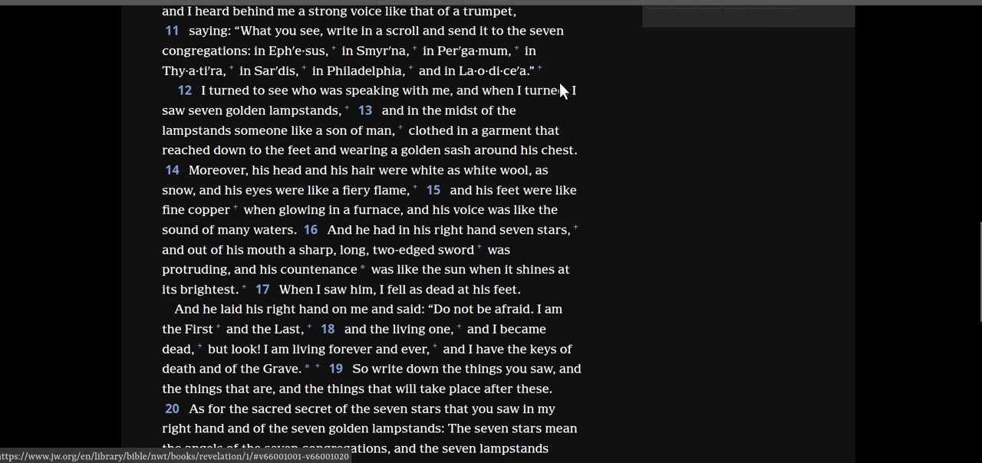
mouse_move(632, 113)
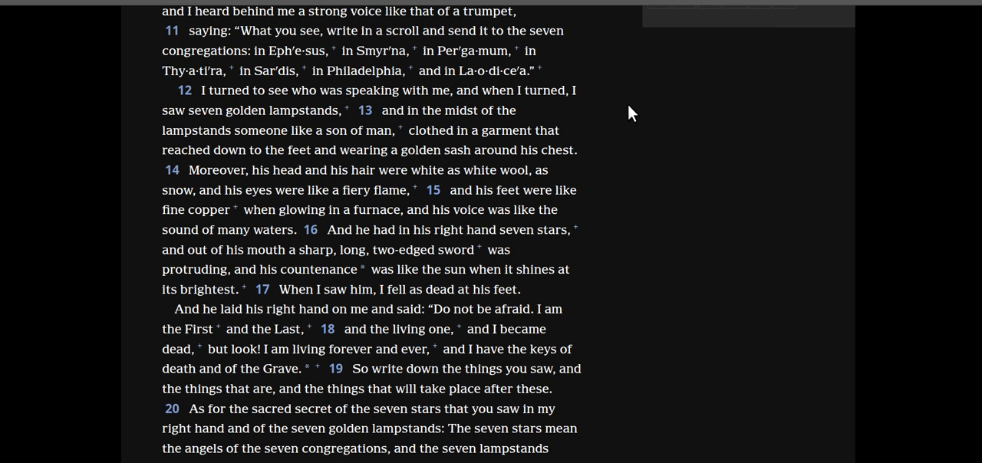
mouse_move(624, 105)
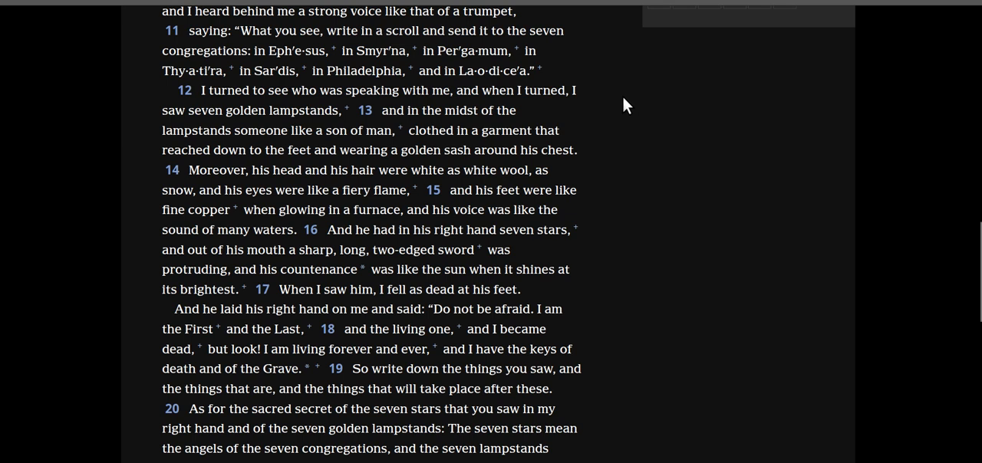
mouse_move(767, 429)
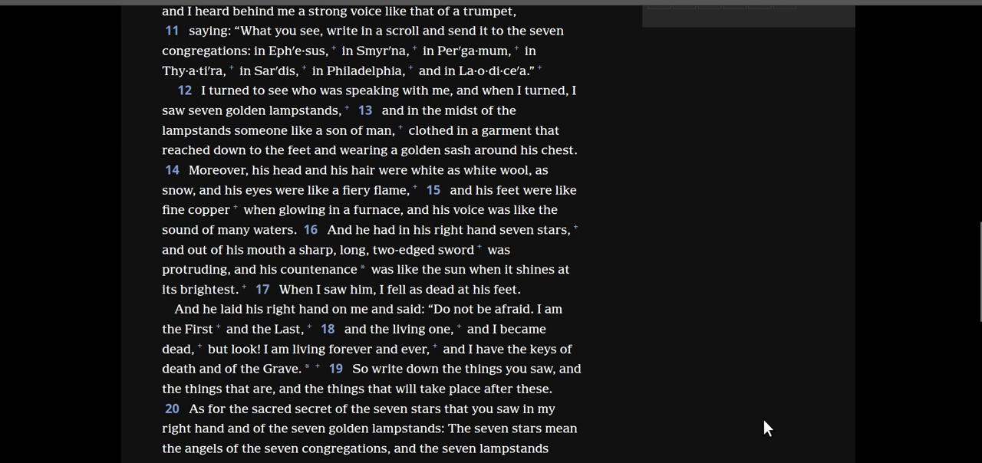